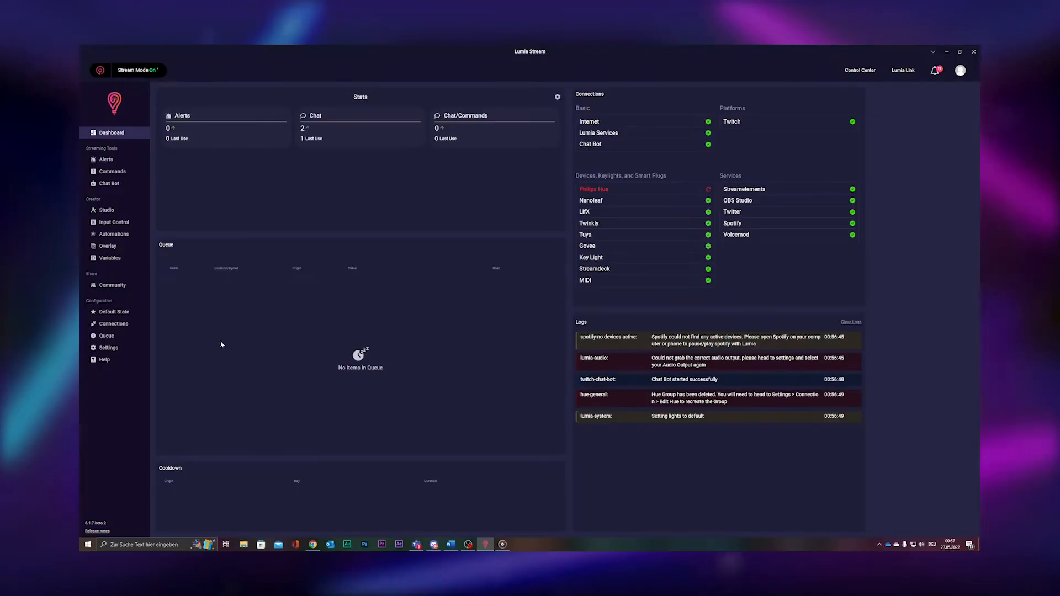
- Go to Commands, start a new chat command and switch to its Twitter actions
click(112, 323)
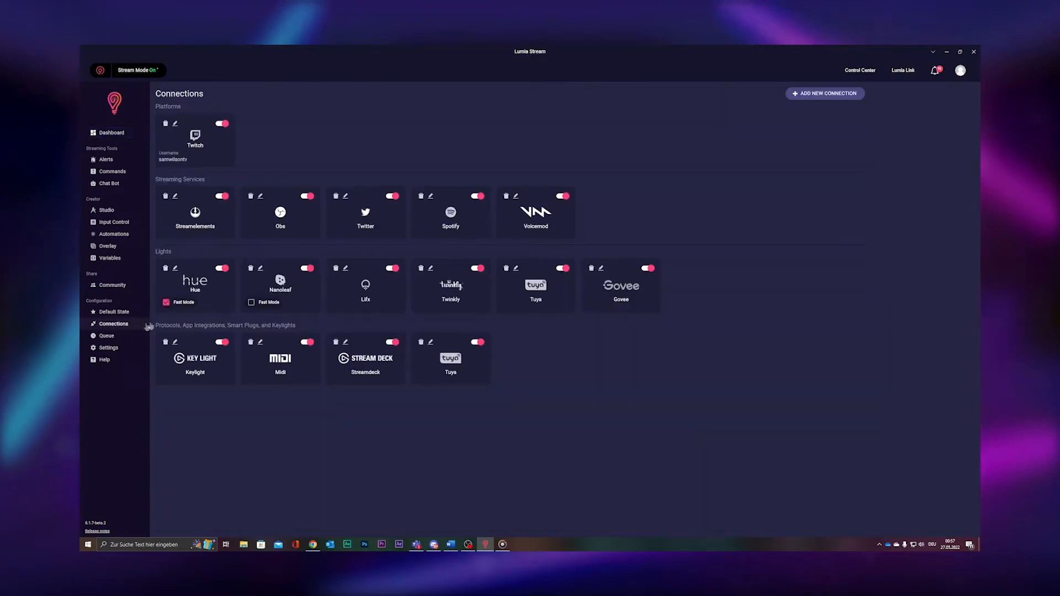
click(110, 131)
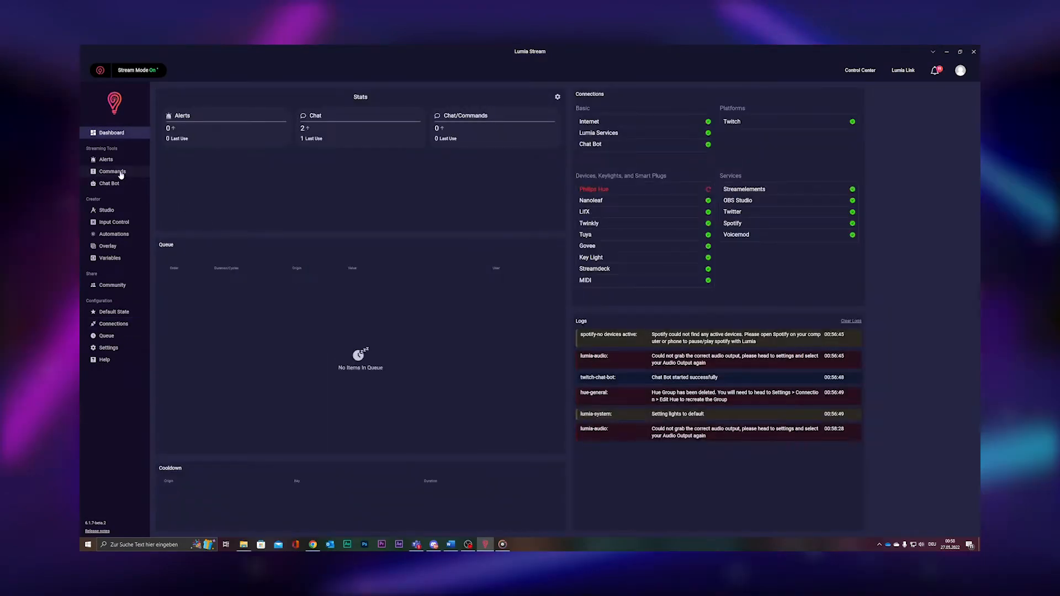
click(112, 171)
text(Sc)
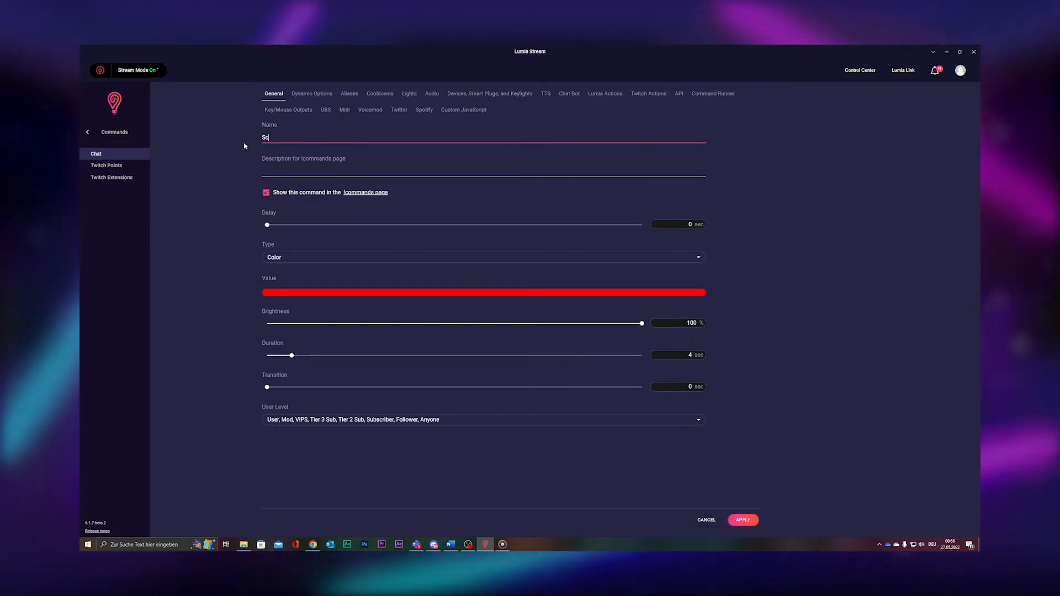
click(399, 110)
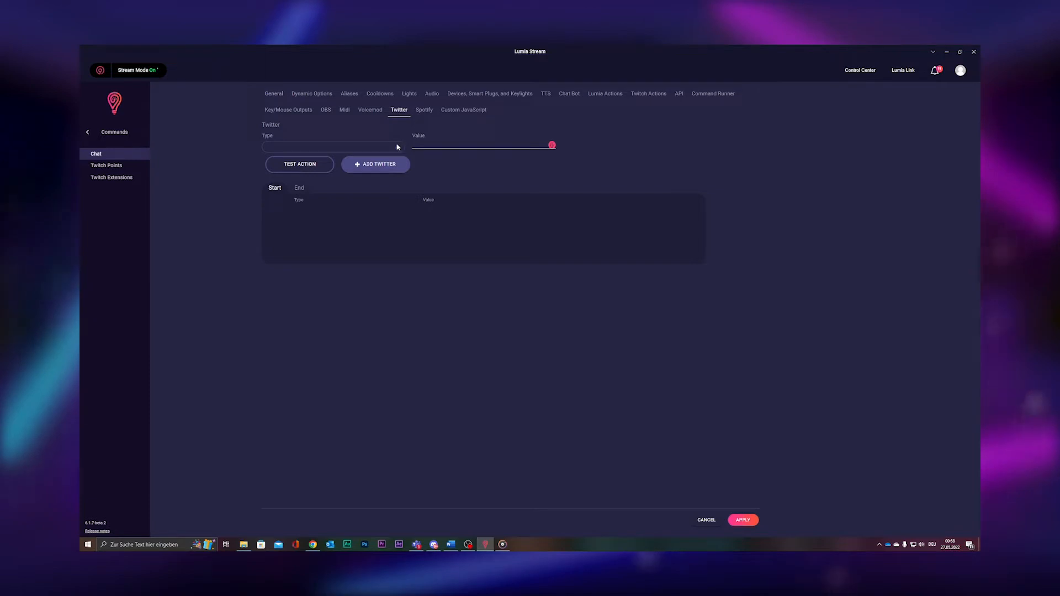
- Set the action type to Send Tweet With Media with {{screenshot}} as the media path
click(331, 147)
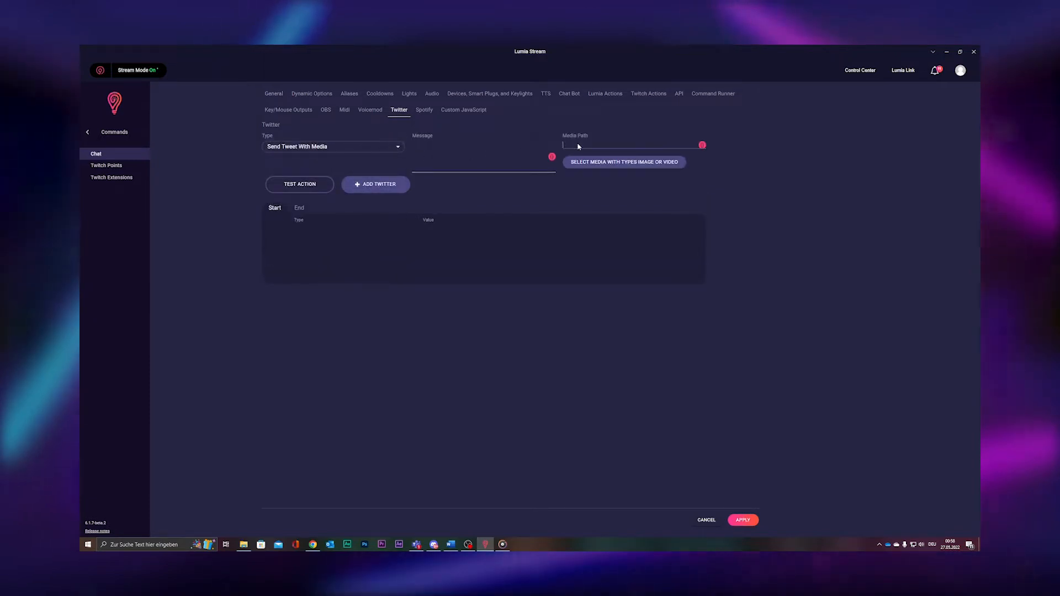
text({{screenshot)
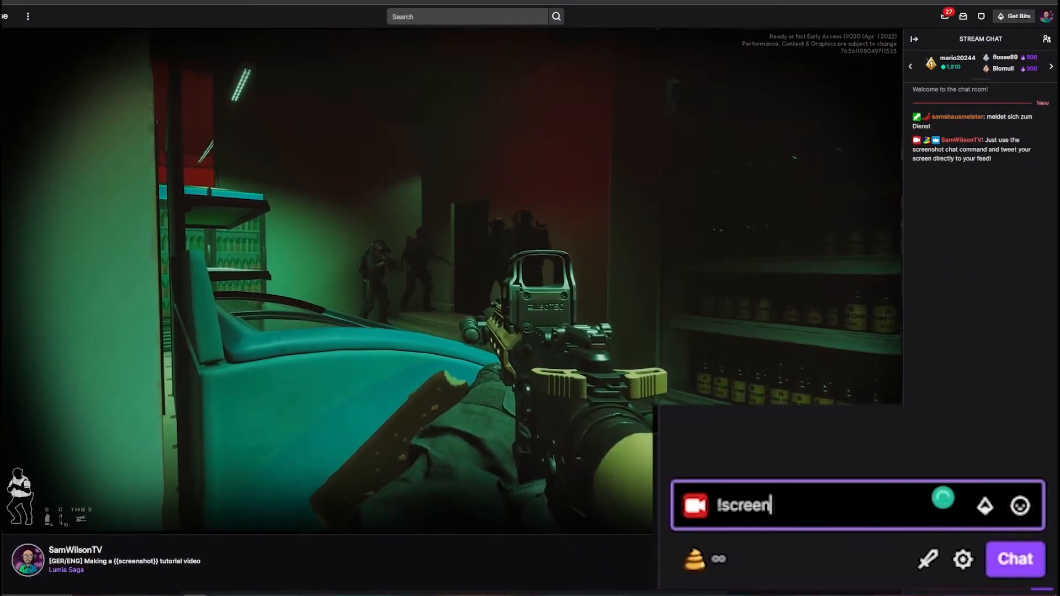
- Send !screen in Twitch chat and view the tweeted gameplay screenshot on the Twitter feed
key(Return)
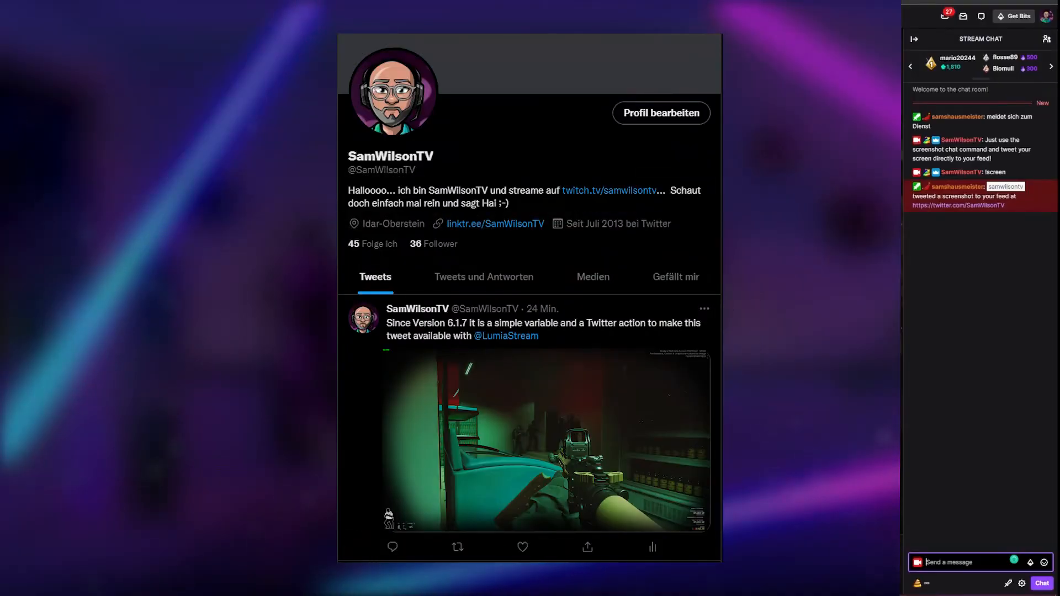
scroll(down, 3)
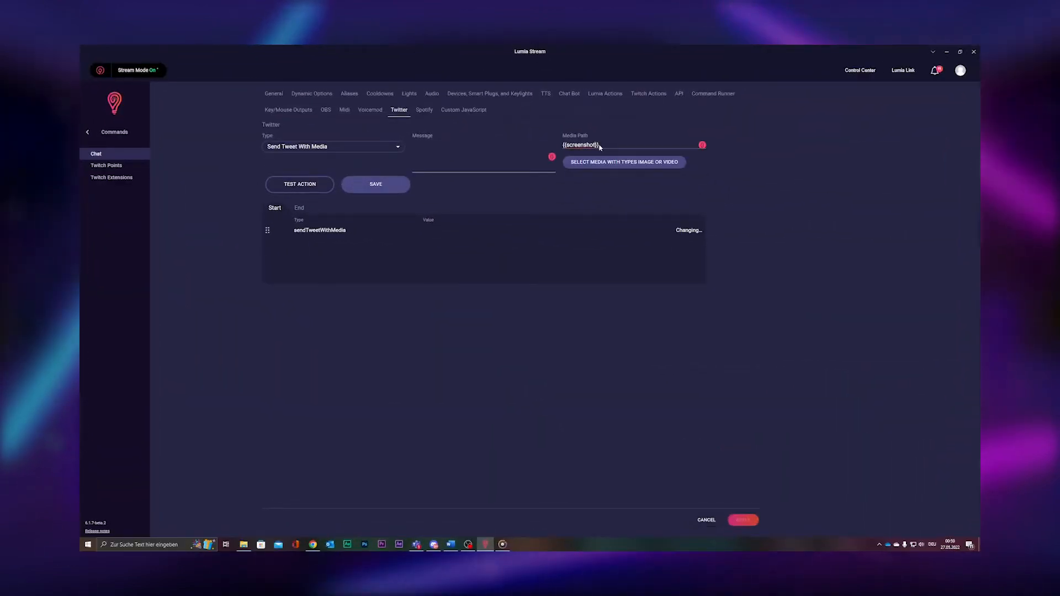
- Change the media path to {{screenshot=2}}, save the sendTweetWithMedia action and reopen it for editing
text(=2)
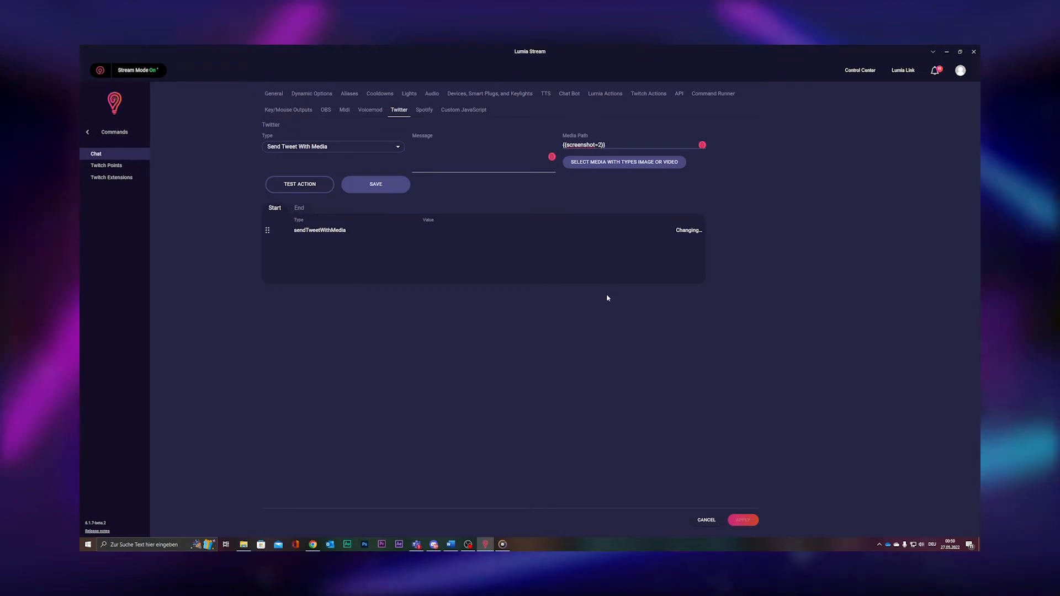
click(375, 184)
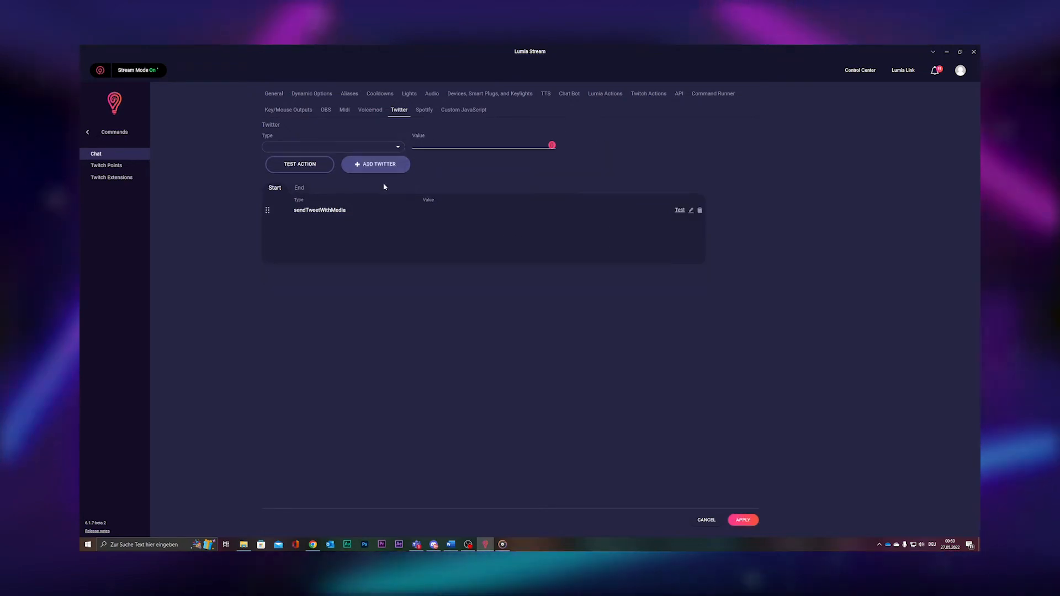
click(690, 210)
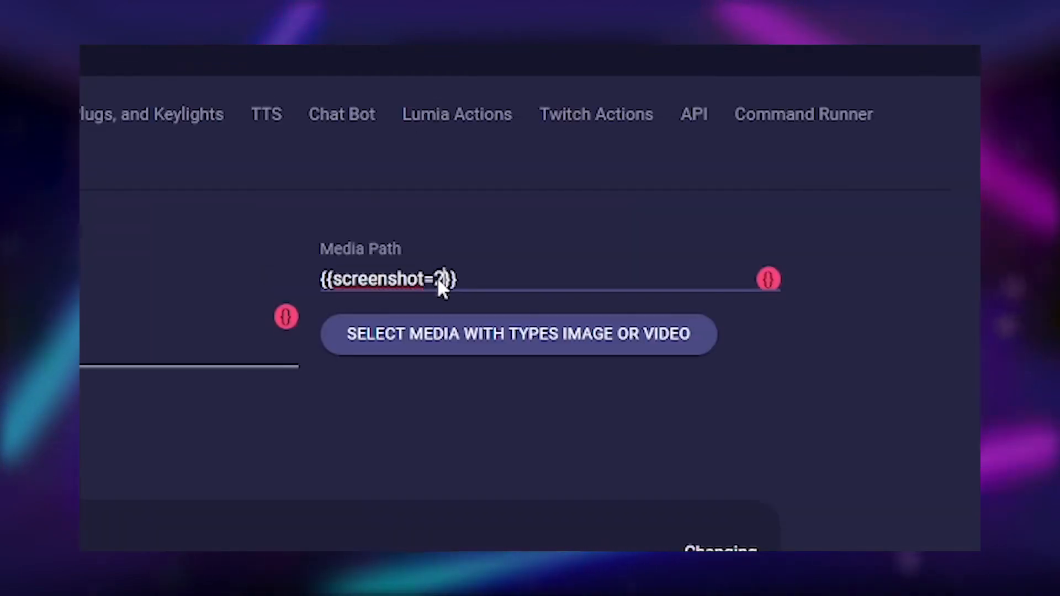